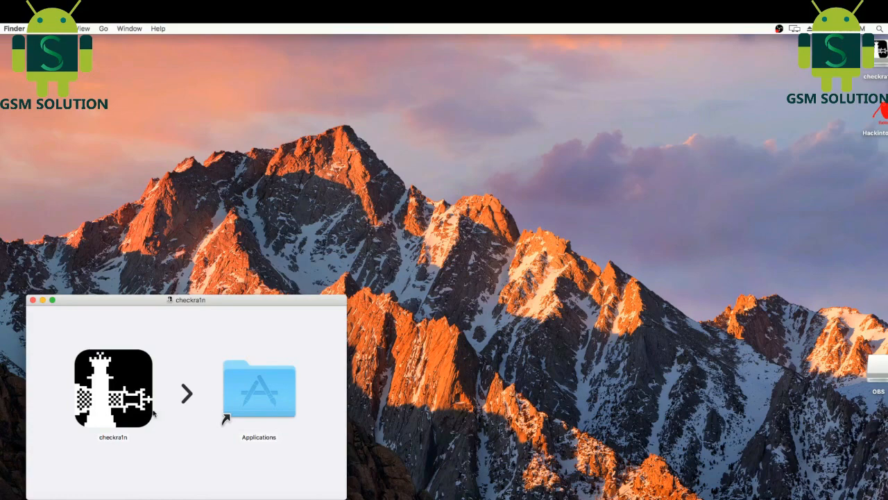
Step: Launch the checkra1n app from the disk image so its welcome window appears
click(112, 388)
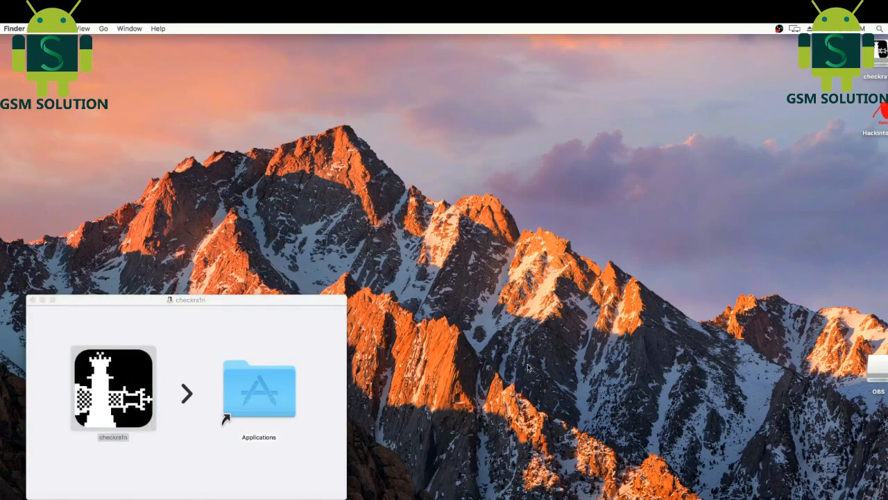
double_click(114, 389)
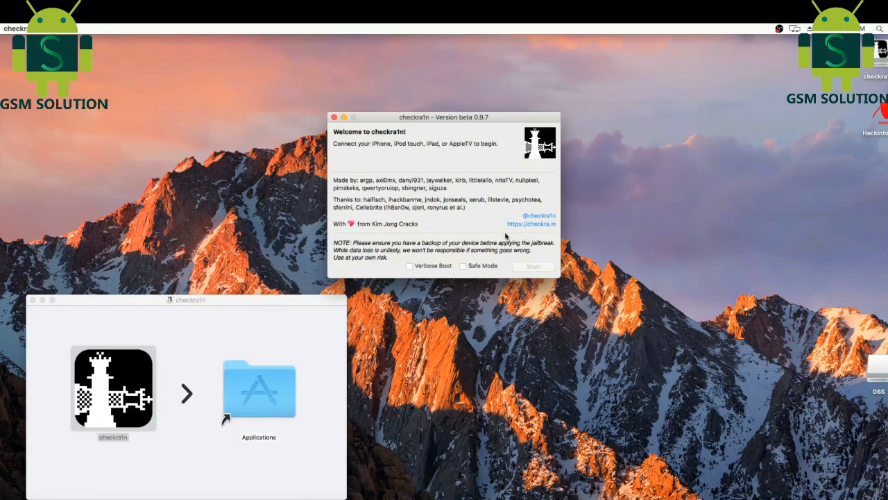
mouse_move(505, 233)
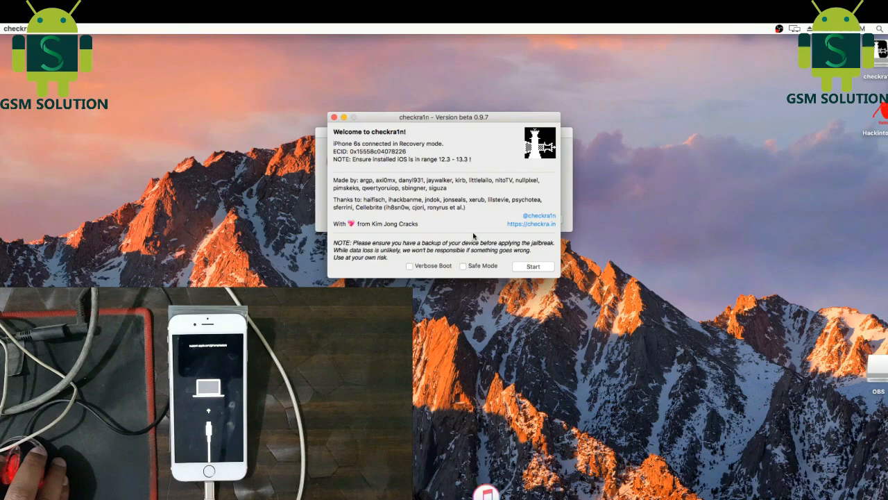
Step: Start the jailbreak and begin the guided DFU-mode entry for the iPhone 6s
click(533, 266)
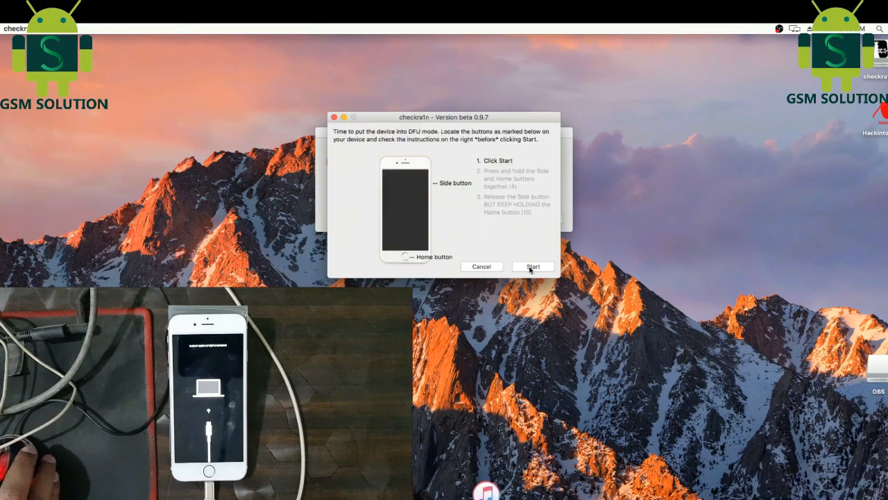
click(533, 266)
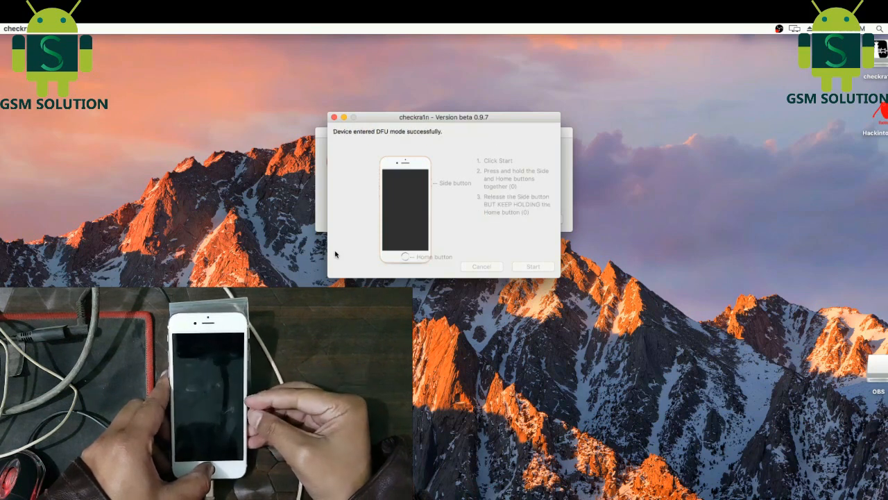
Step: Continue past DFU success and let the jailbreak install until 'All Done'
click(534, 266)
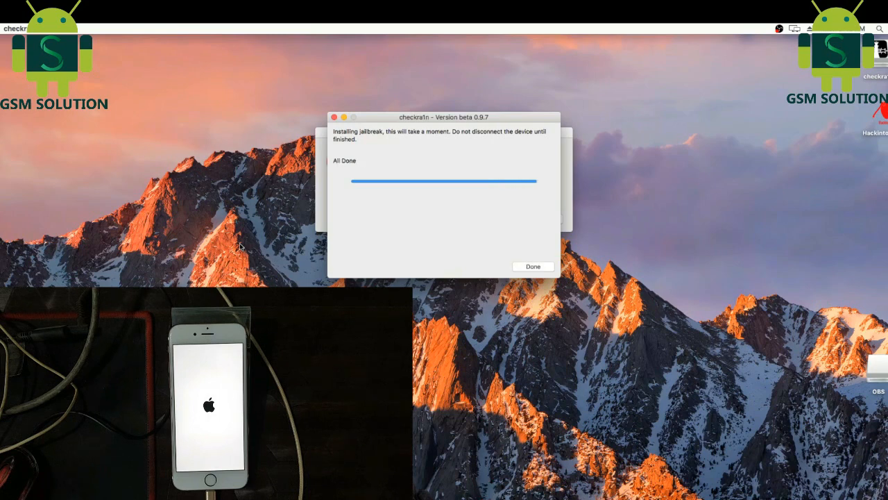
mouse_move(603, 146)
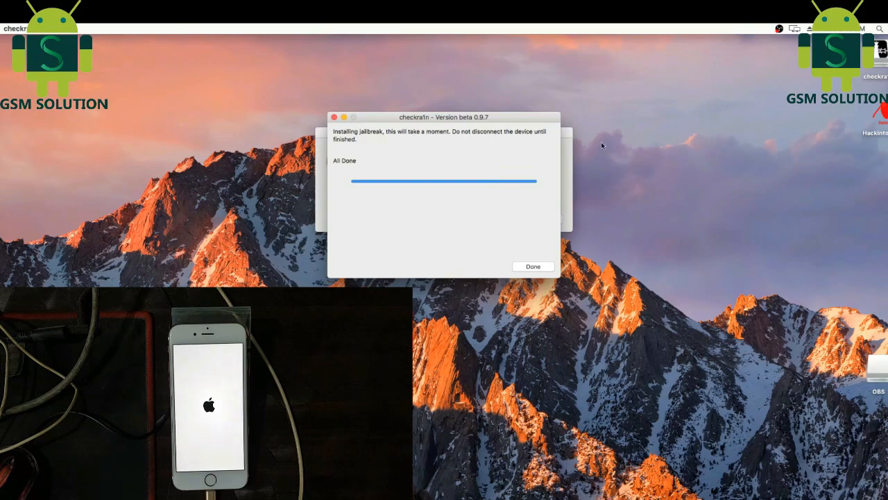